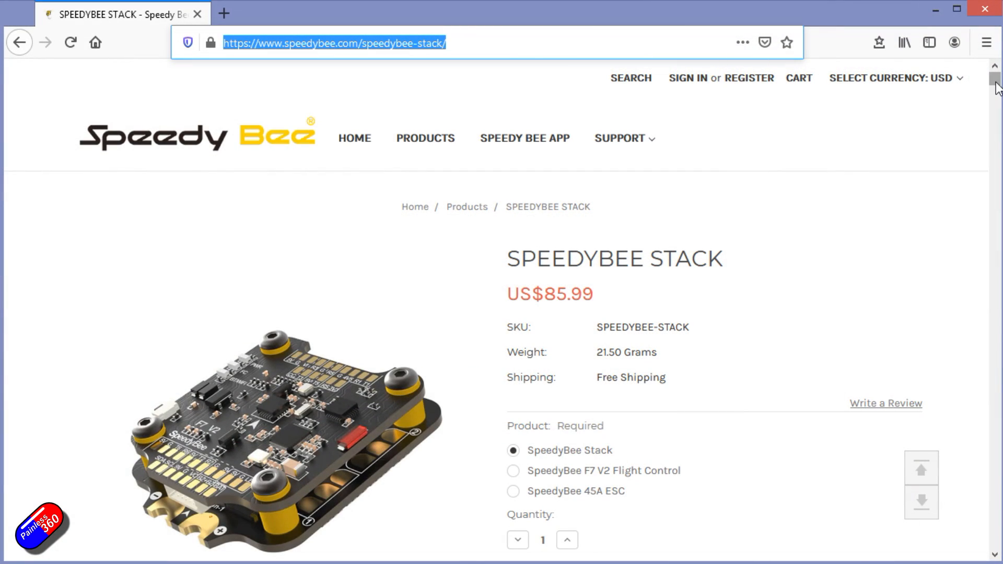
Select the standalone SpeedyBee F7 V2 flight controller option, priced US$44.99.
click(513, 471)
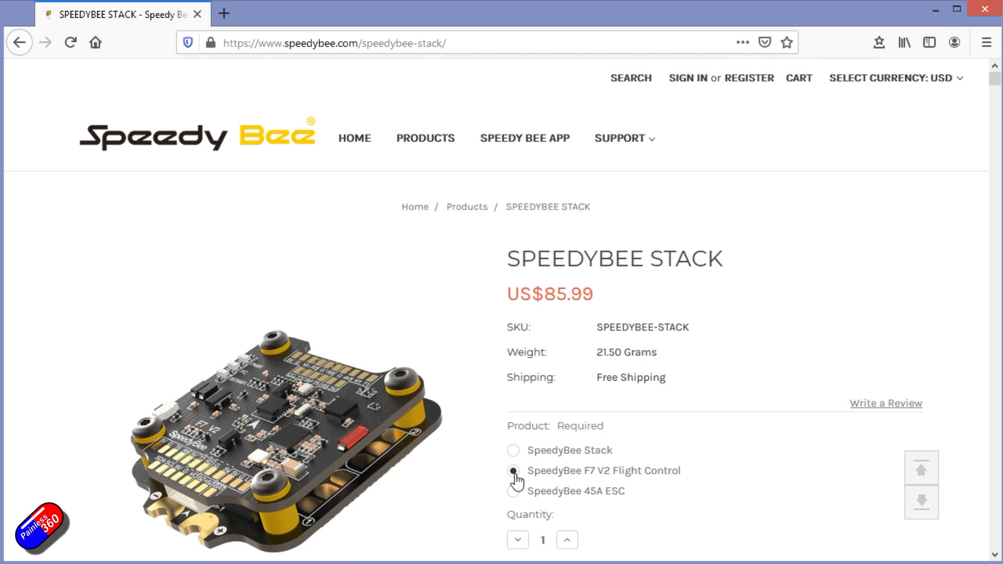
click(513, 470)
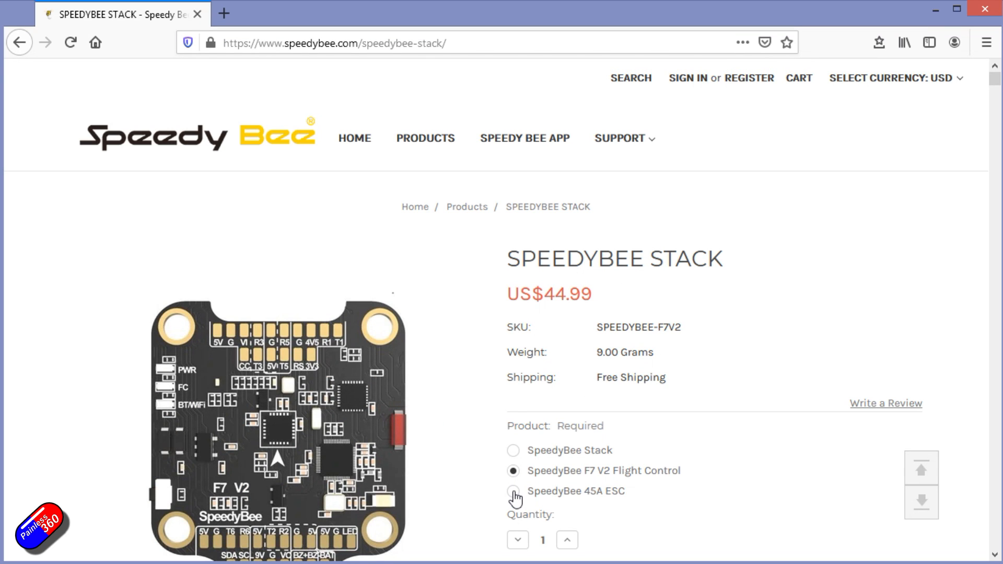
click(513, 450)
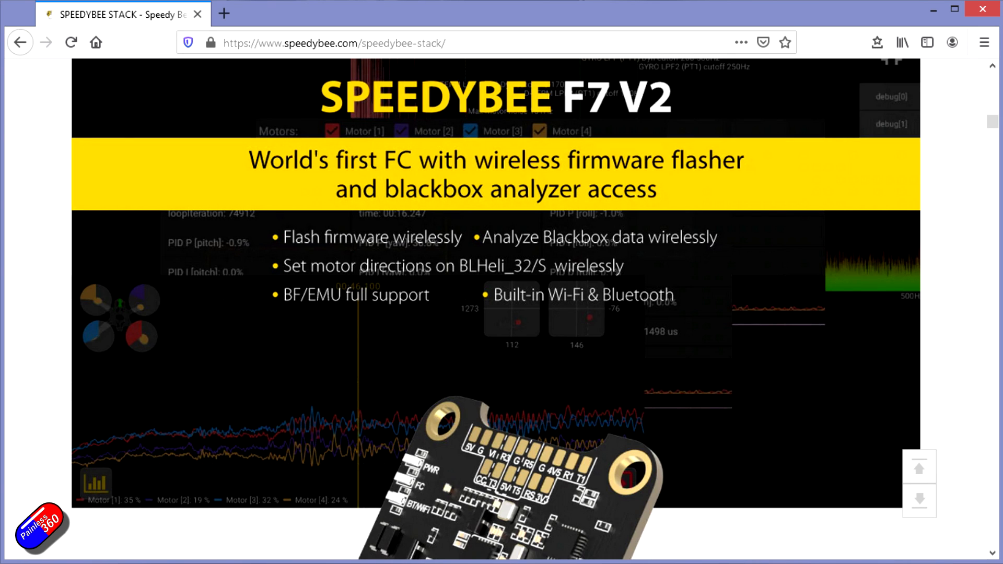
Scroll down to the F7 V2 board and ESC dimension diagrams.
scroll(down, 3)
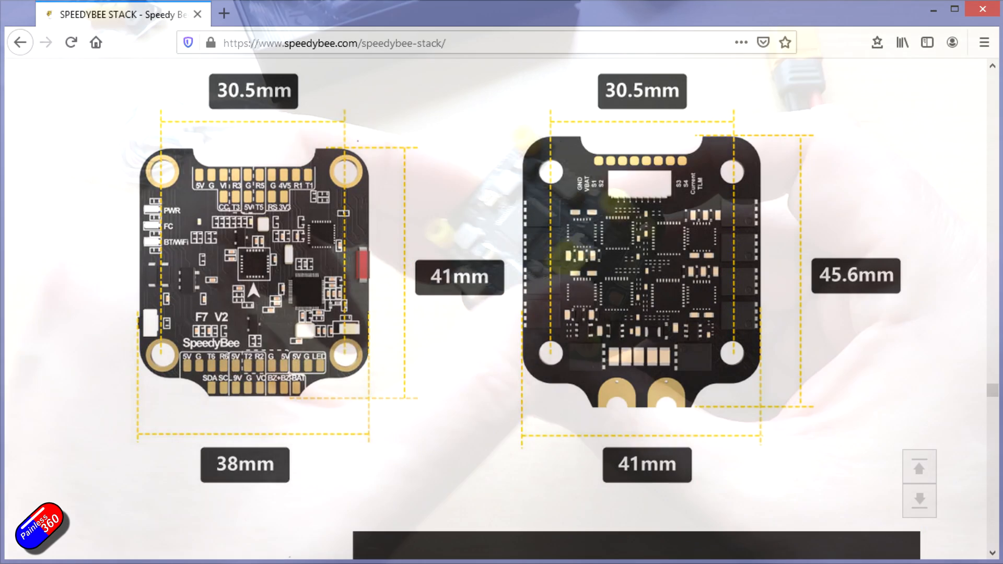
Scroll the product page further down, past the dimension diagrams.
scroll(down, 3)
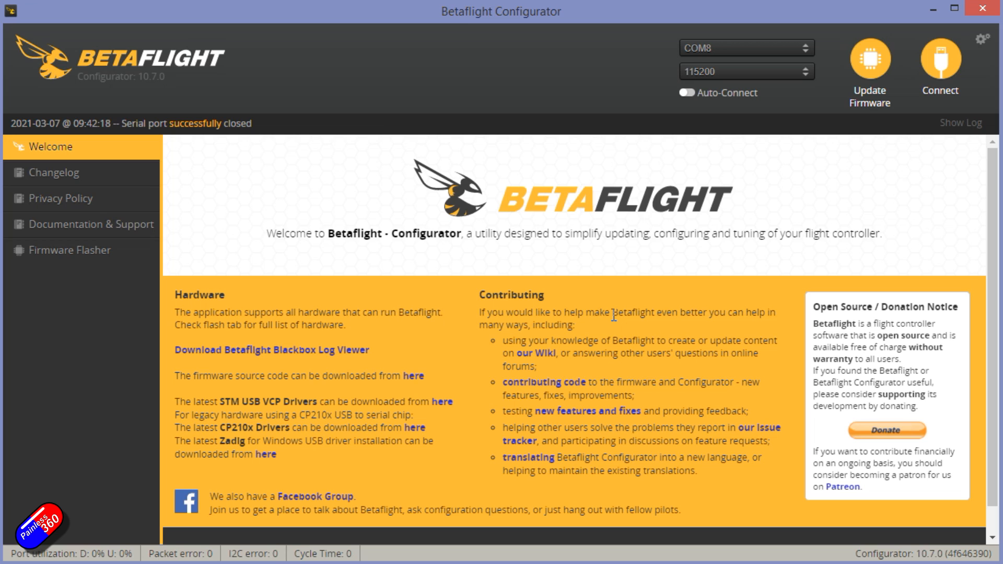
Connect Betaflight Configurator on COM8 and scroll the Setup tab to the 3D model.
click(940, 65)
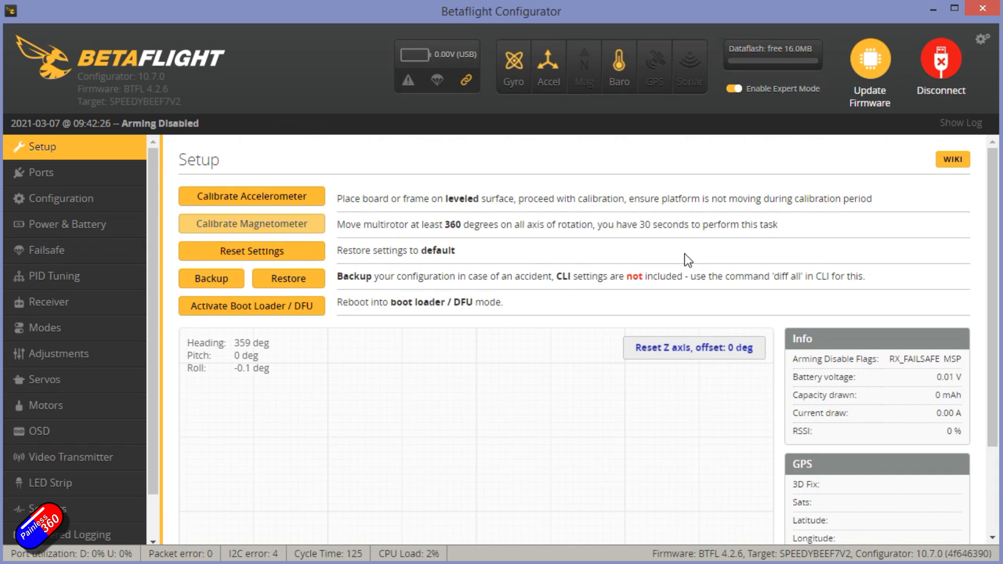
scroll(down, 3)
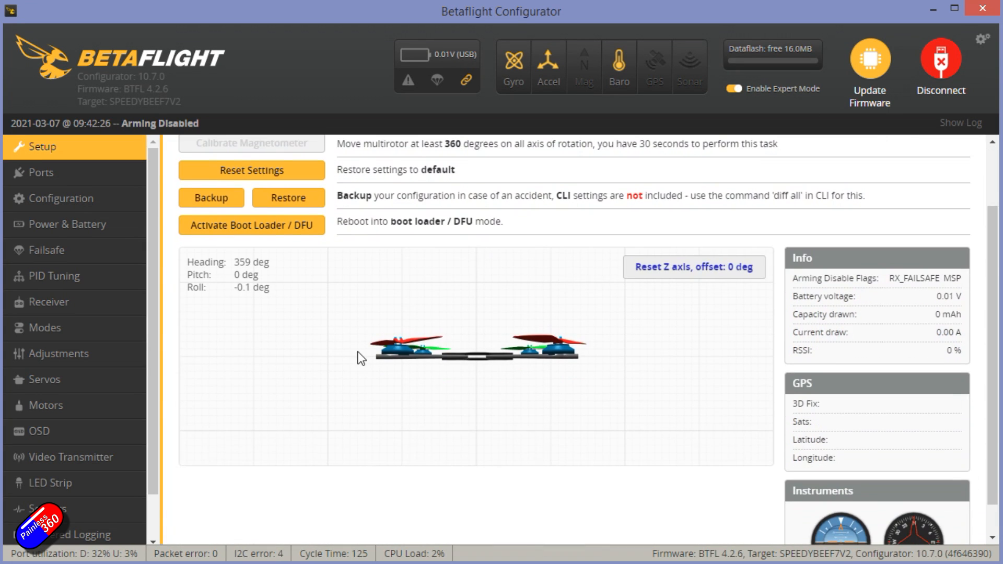
scroll(down, 3)
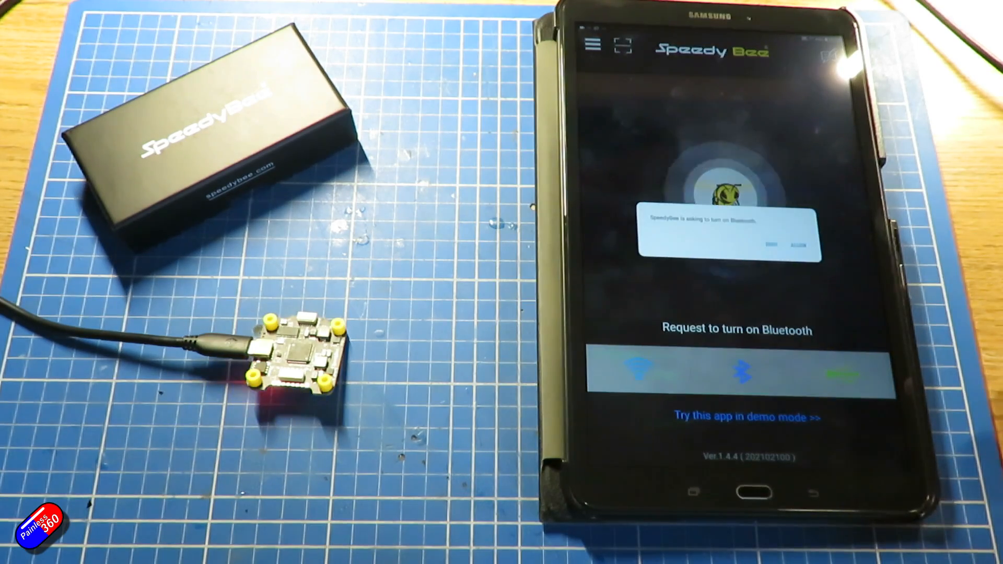
Allow Bluetooth, connect to SBF7V2_4F6D, and view its Setup page with live attitude.
click(795, 246)
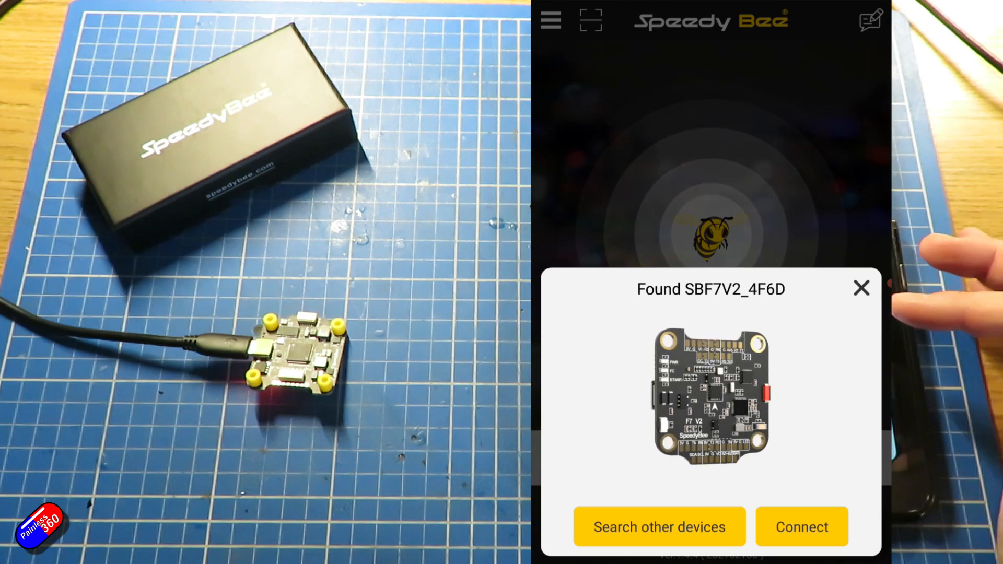
click(801, 527)
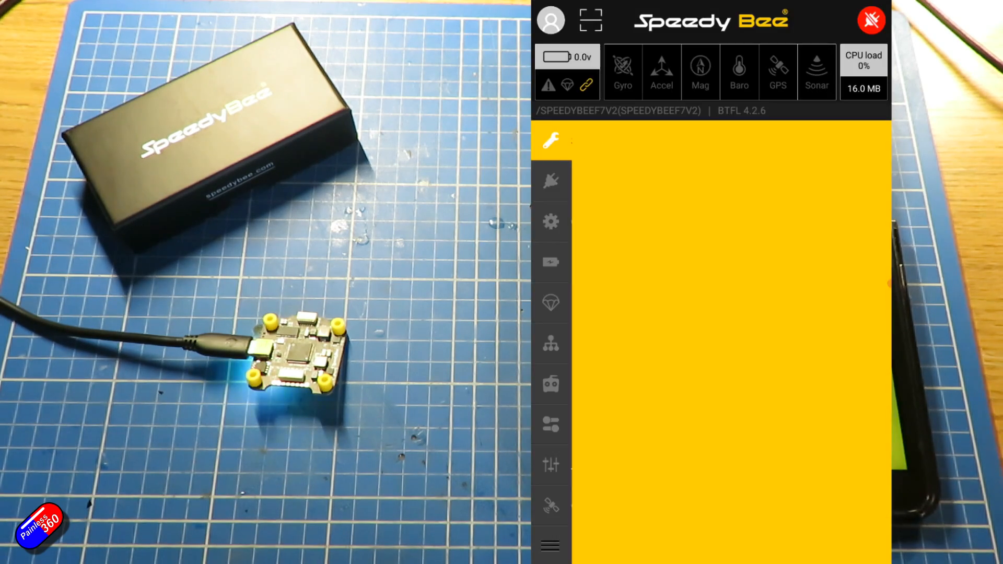
click(550, 140)
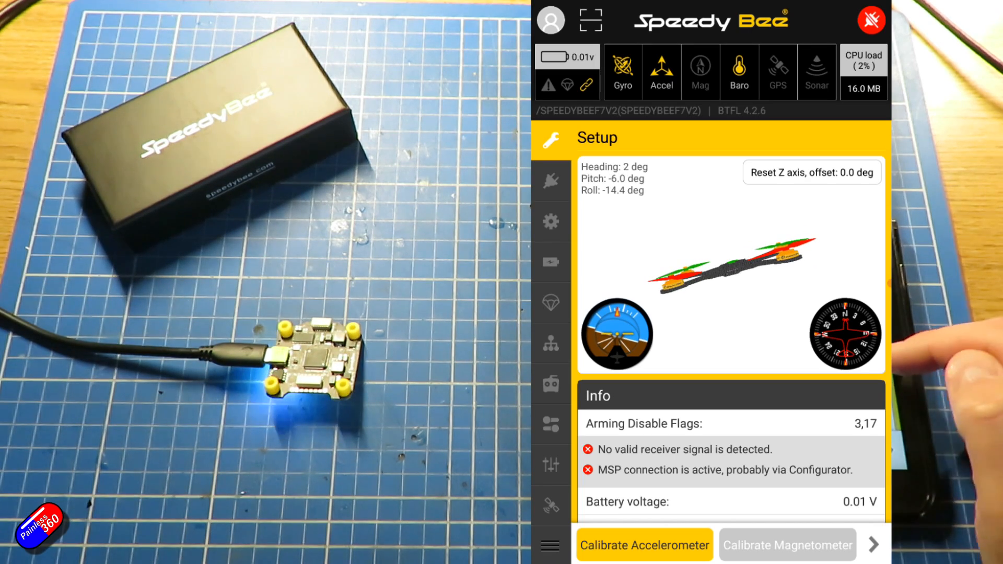
scroll(down, 3)
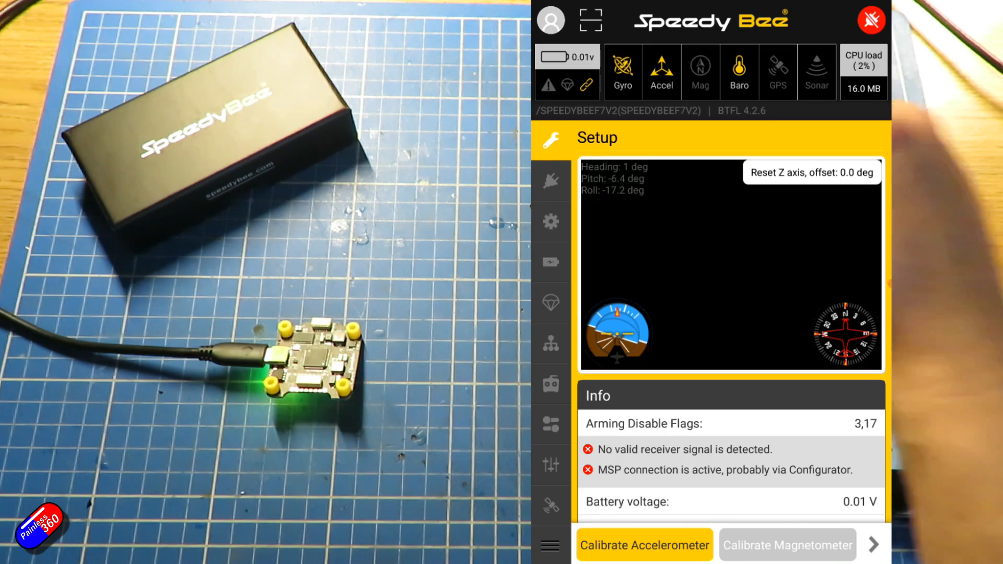
Browse the UART settings on the app's Ports page.
click(551, 182)
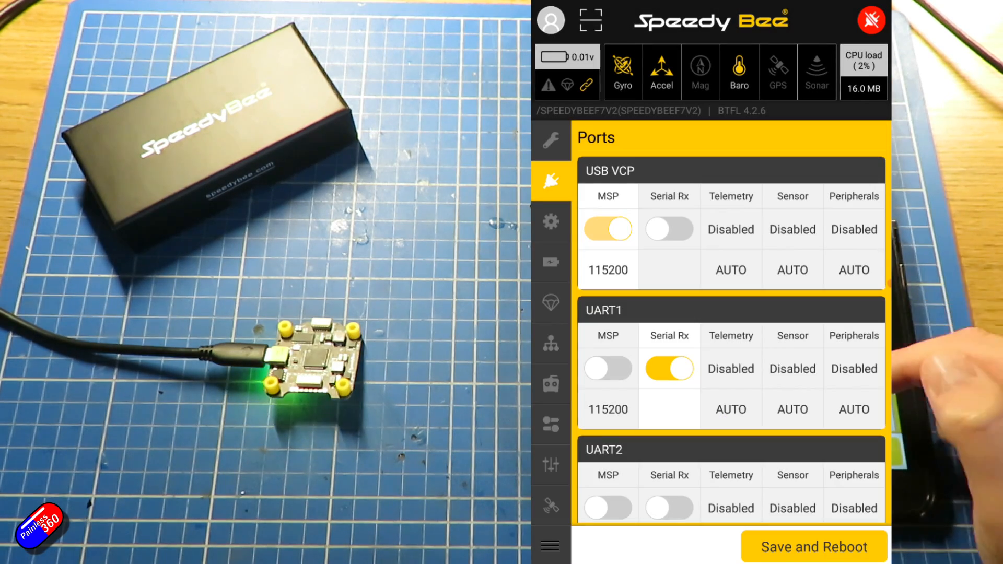
scroll(down, 3)
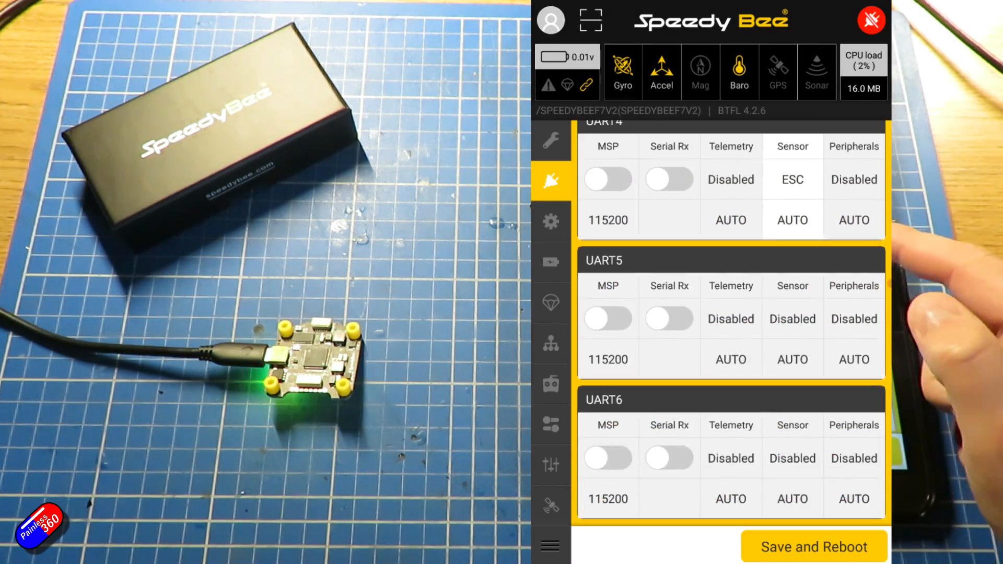
scroll(down, 3)
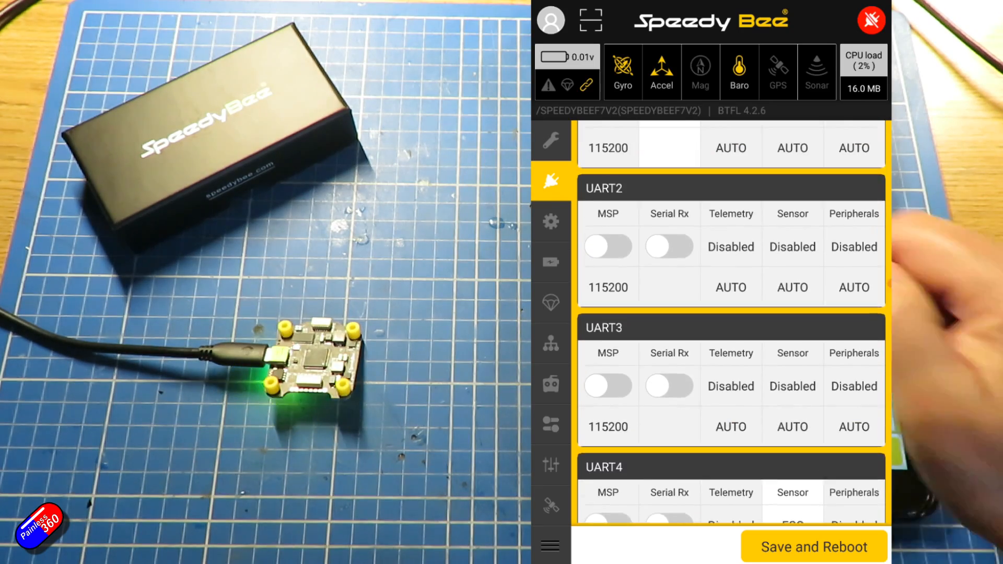
Look through the app's Configuration page settings.
click(550, 222)
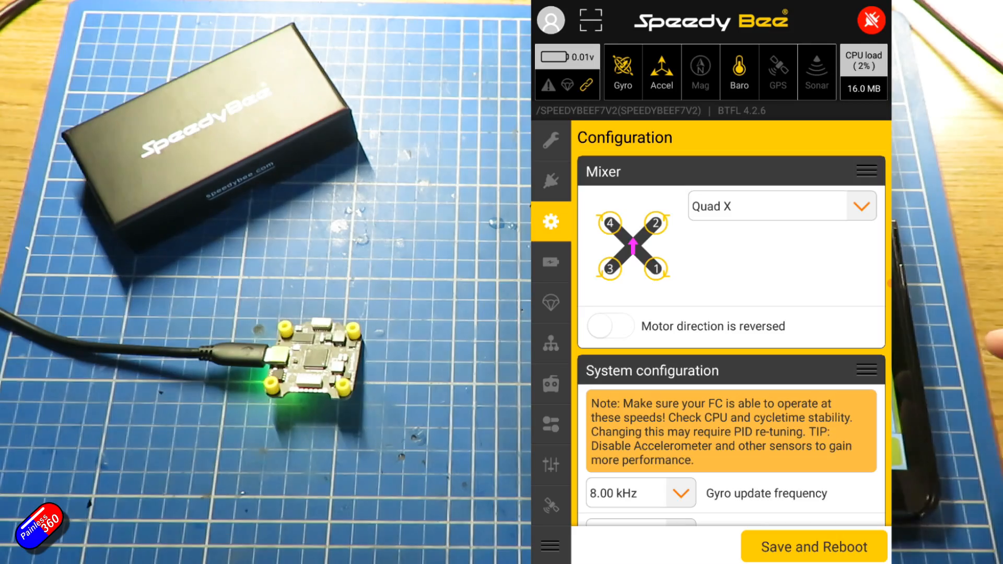
scroll(down, 3)
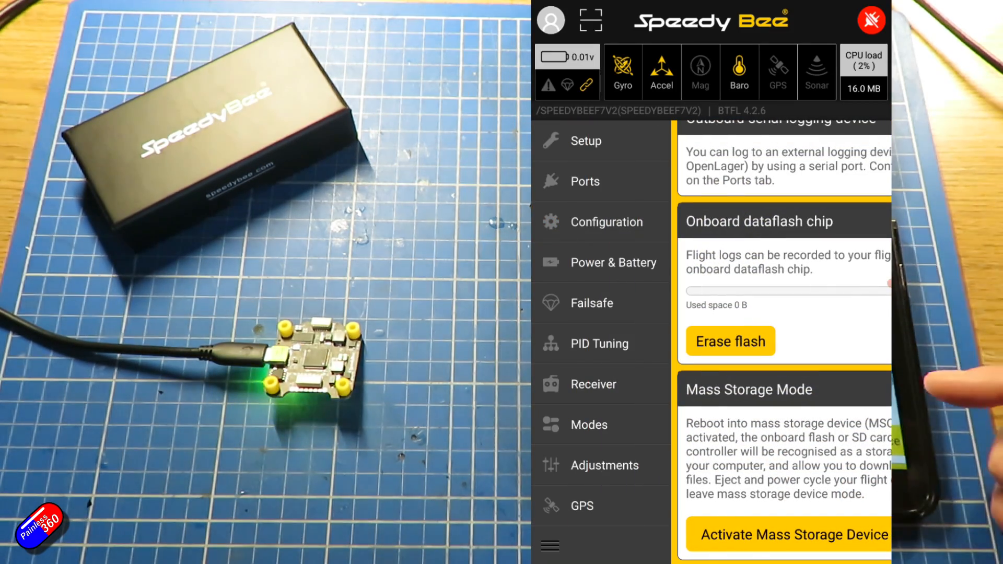
scroll(down, 3)
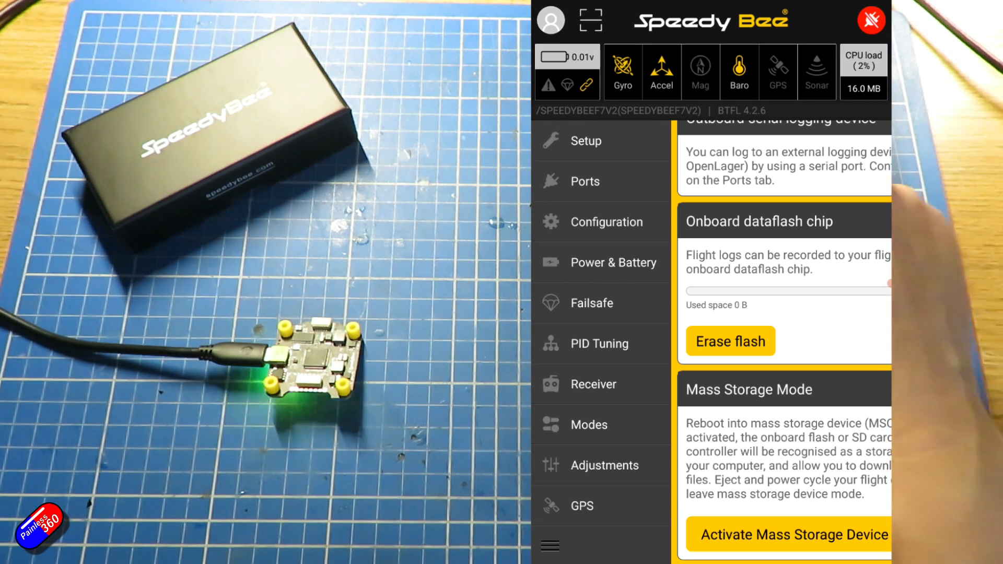
Show Configurator's Ports tab with USB VCP and UART1–UART6 settings.
click(608, 222)
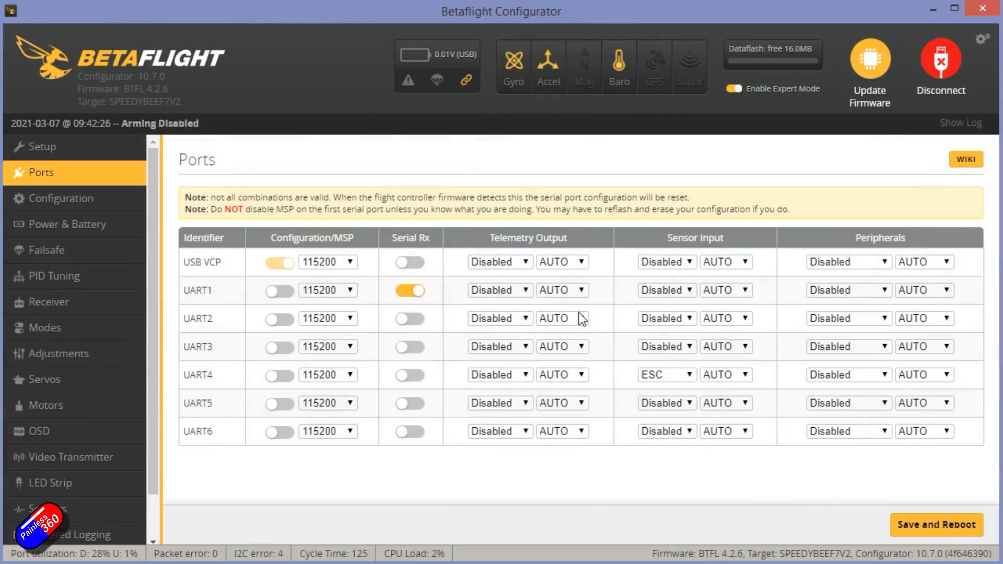
mouse_move(569, 328)
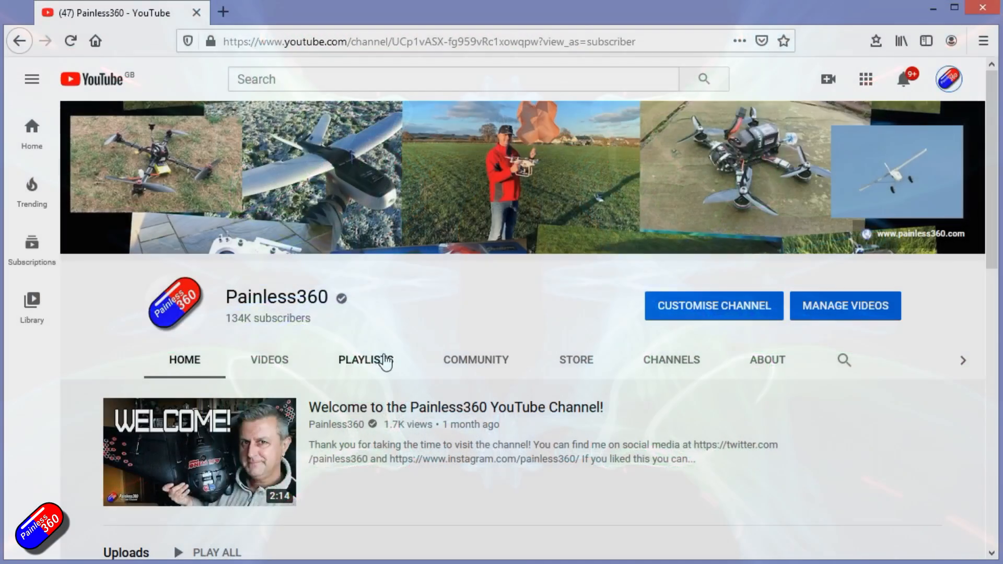
Open the INAV for Beginners (2020) playlist, pause episode 1, and scroll its list.
click(365, 359)
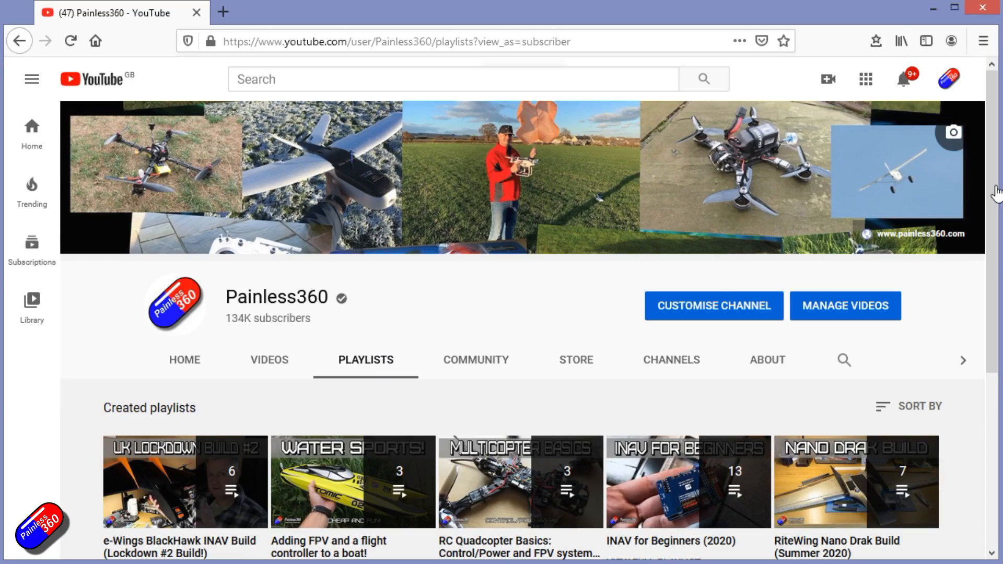
scroll(down, 3)
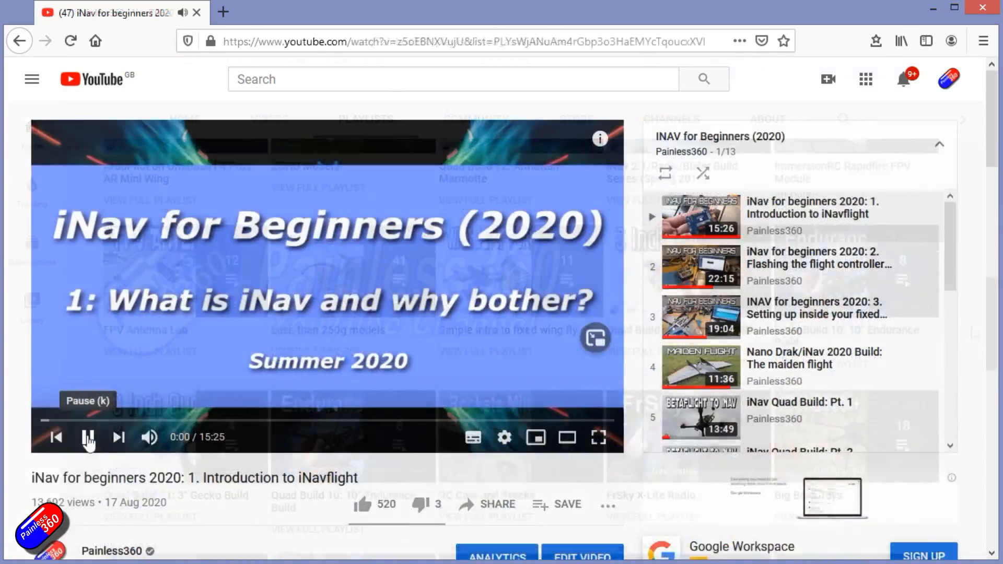
click(88, 438)
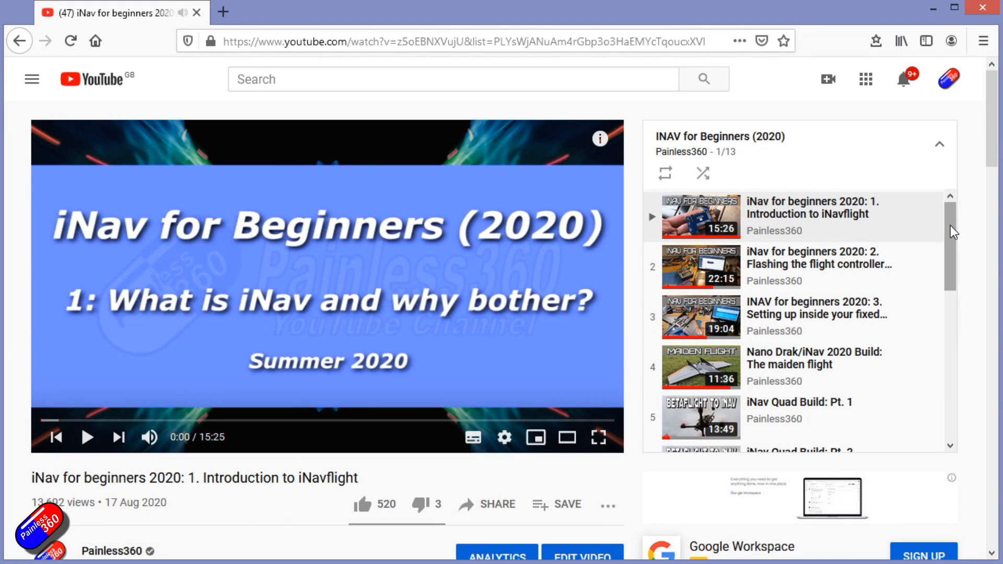
scroll(down, 3)
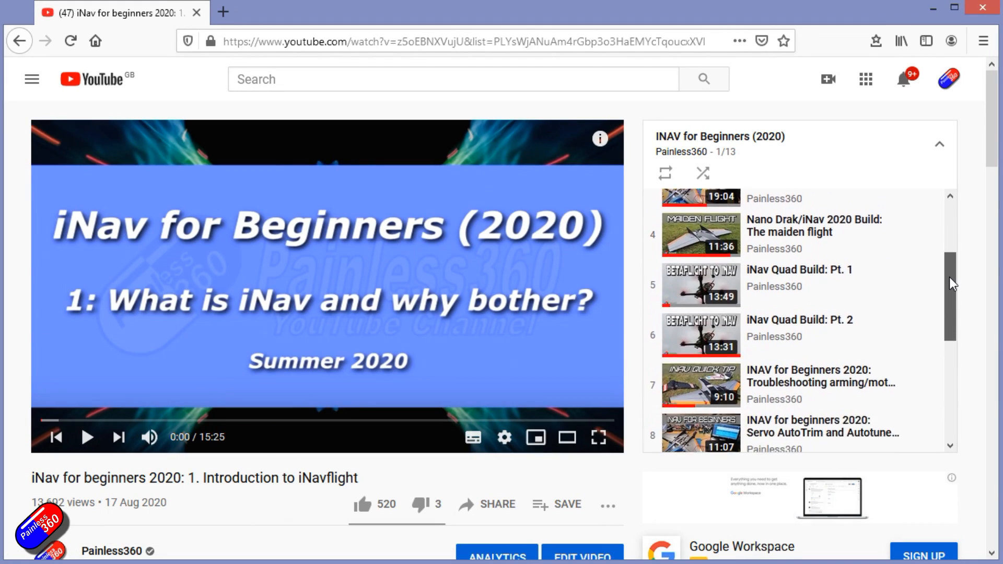